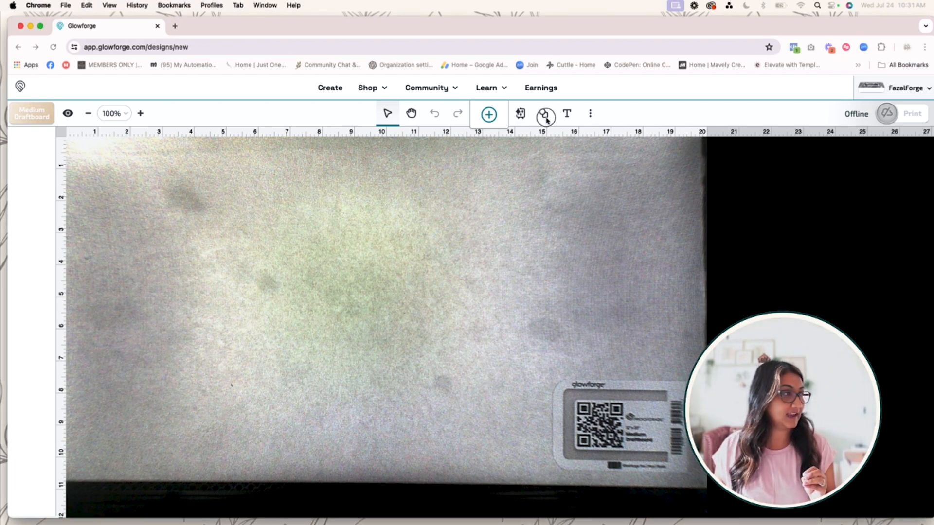
Insert a circle shape onto the bed, set to cut.
left_click(543, 113)
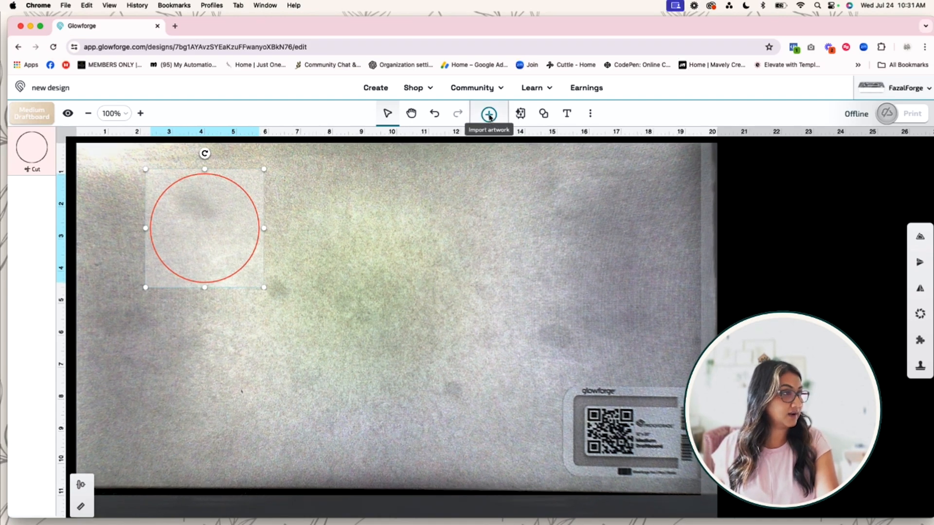
Search the artwork library for 'flower' and browse the results for a graphic.
left_click(489, 113)
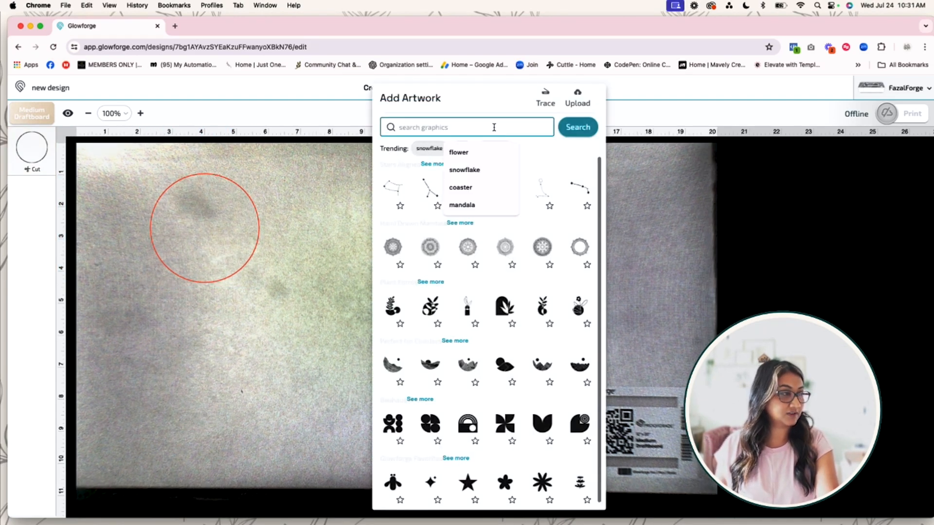
type("flower")
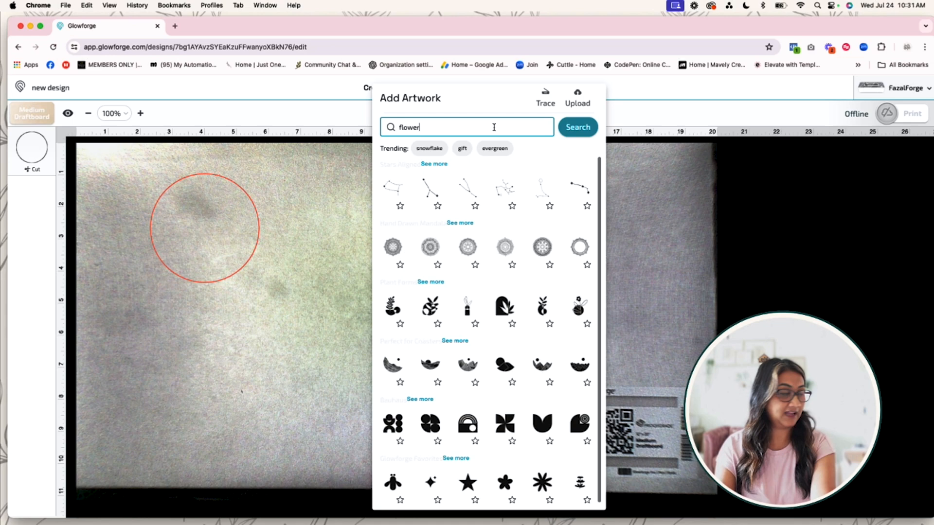
left_click(577, 126)
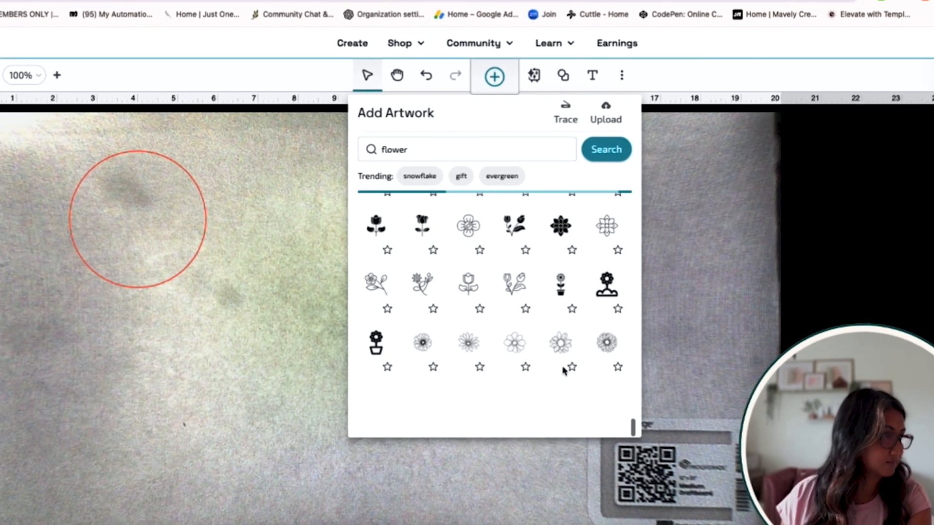
scroll("down", 3)
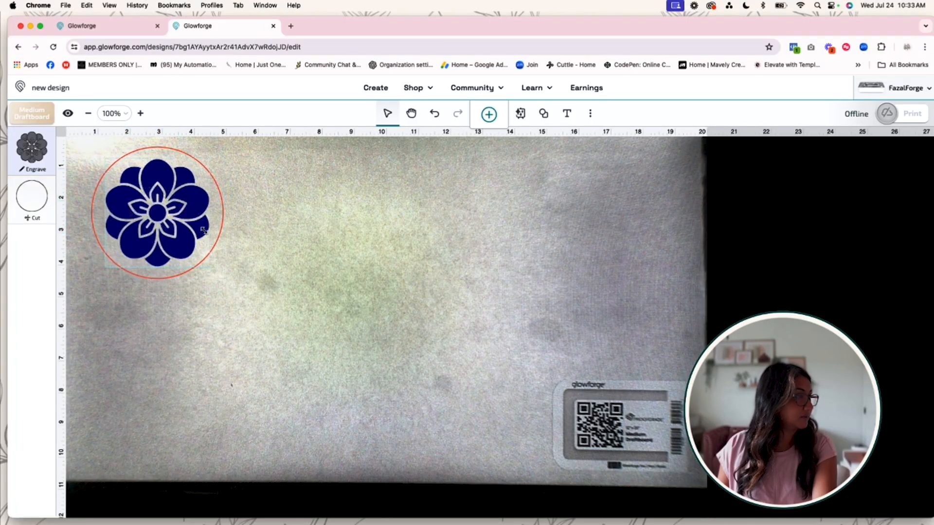
Select the flower's Engrave step in the sidebar to bring up its settings.
left_click(158, 213)
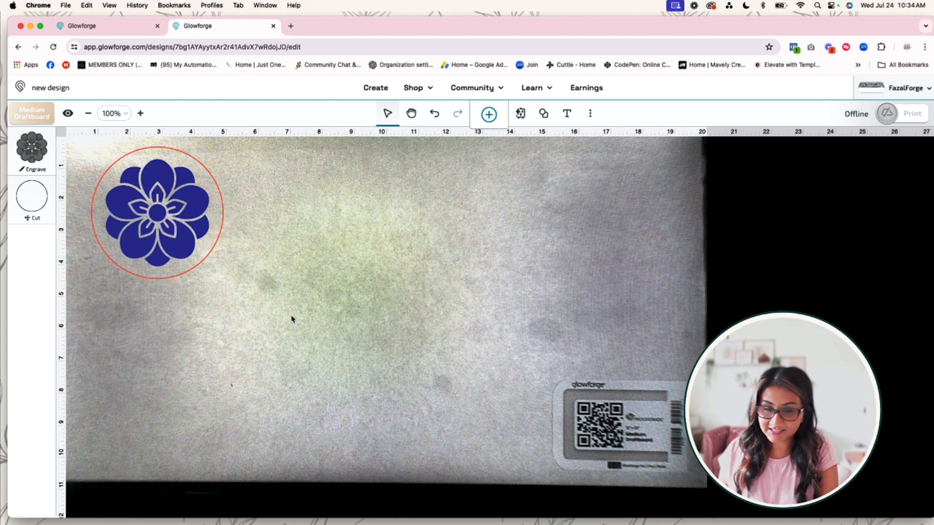
mouse_move(336, 436)
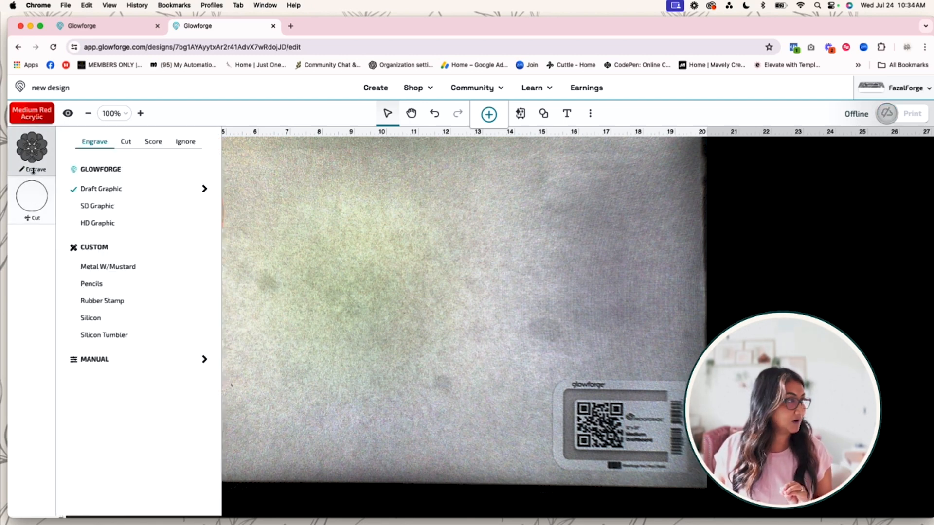
Change the flower's operation from Engrave to Cut.
left_click(126, 142)
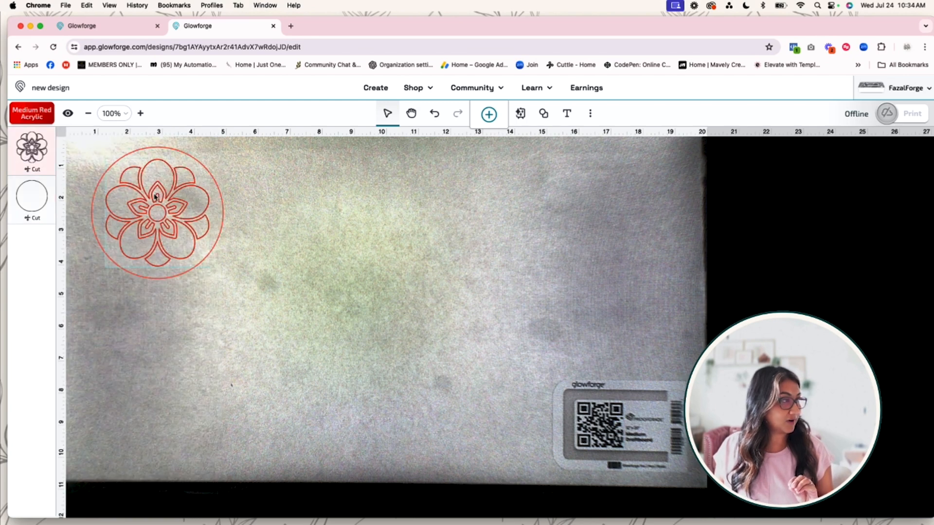
mouse_move(68, 113)
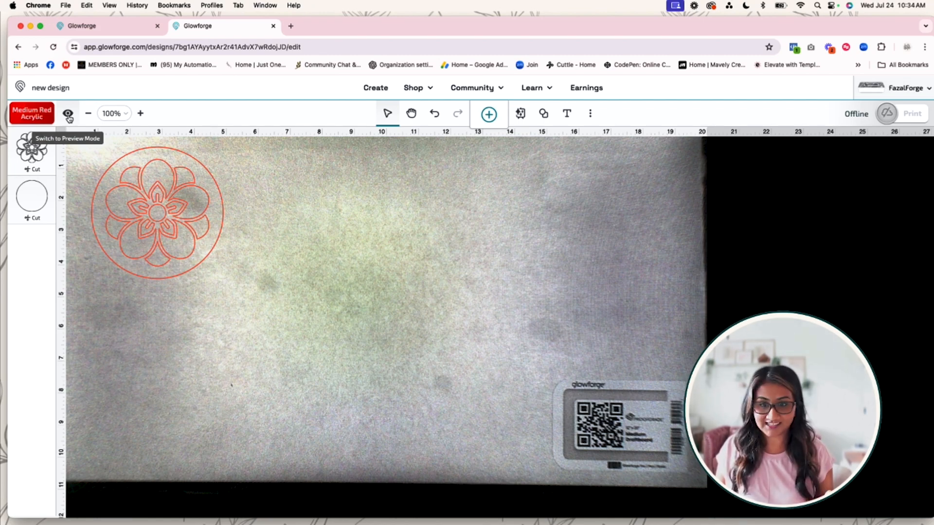
Switch to Preview Mode and bring up the material list.
left_click(69, 113)
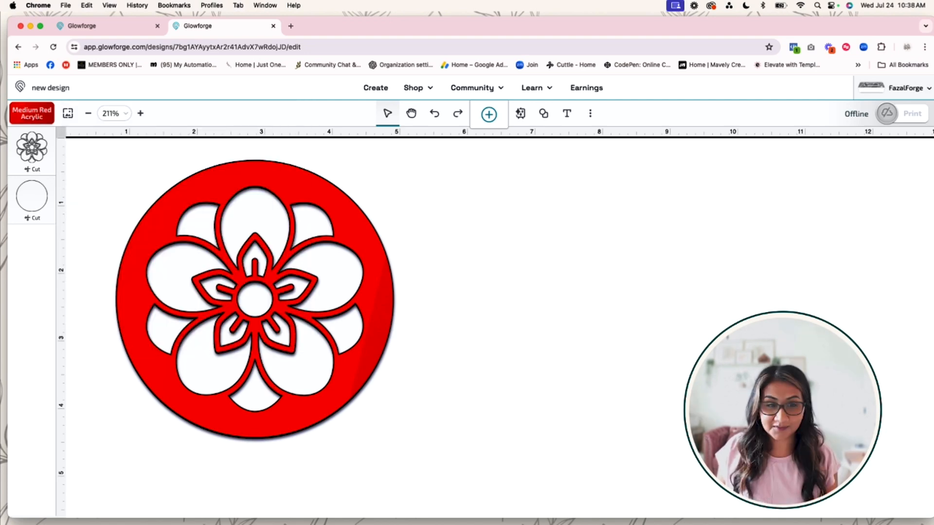
left_click(31, 112)
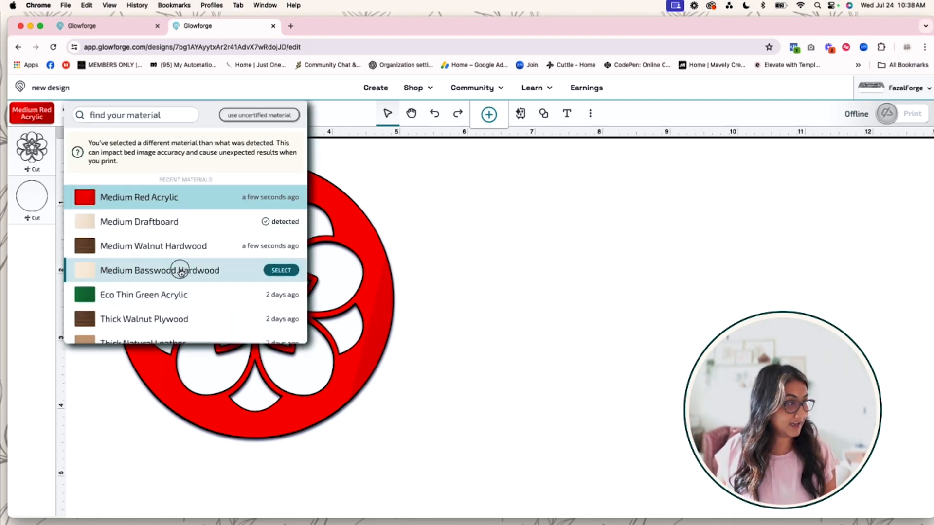
Choose Medium Basswood Hardwood and set the flower to Score.
left_click(280, 270)
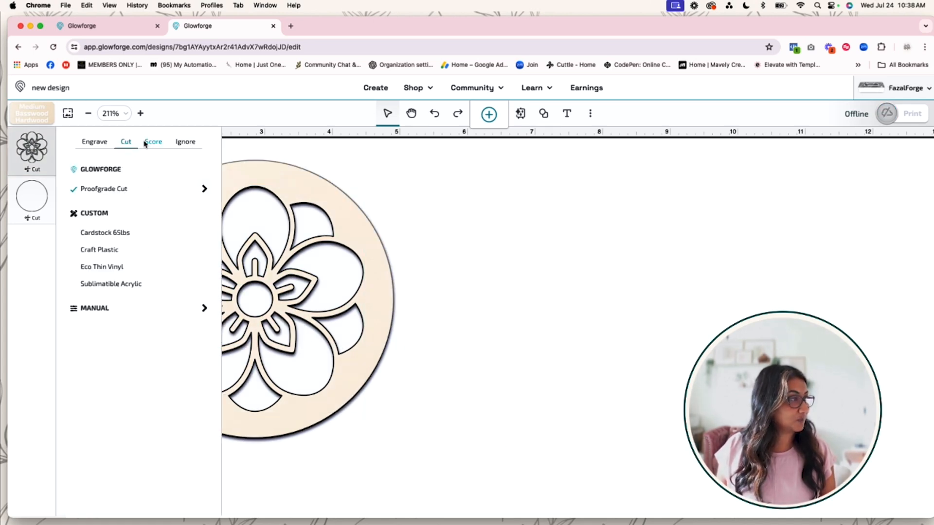
left_click(94, 141)
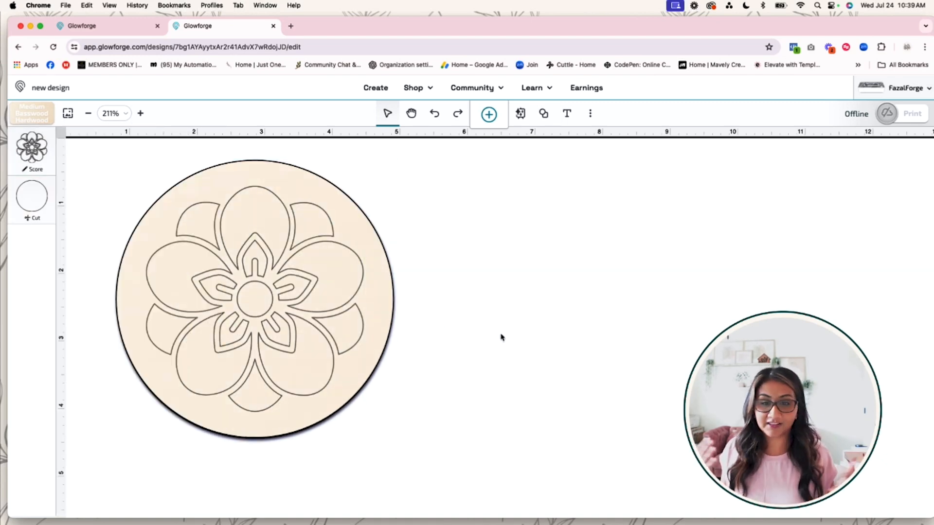
Change the material to Medium Walnut Hardwood from the recent list.
left_click(31, 113)
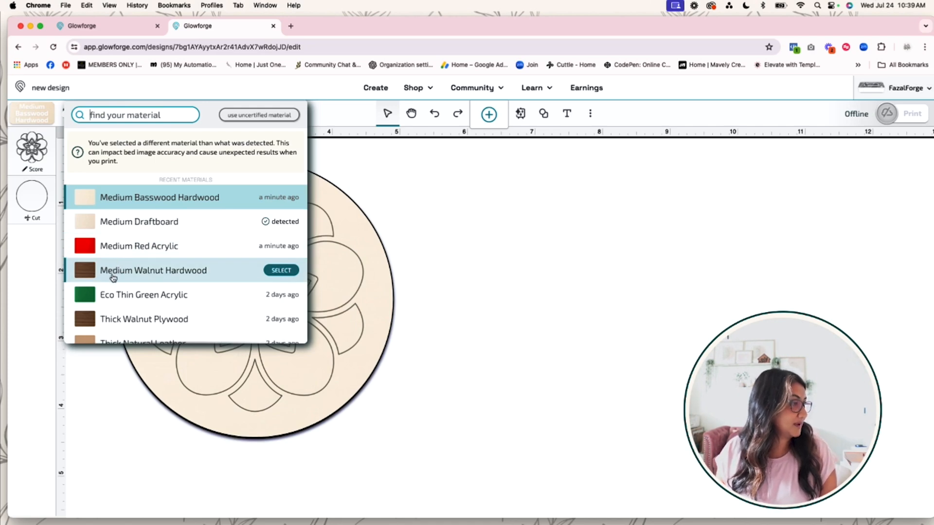
left_click(280, 271)
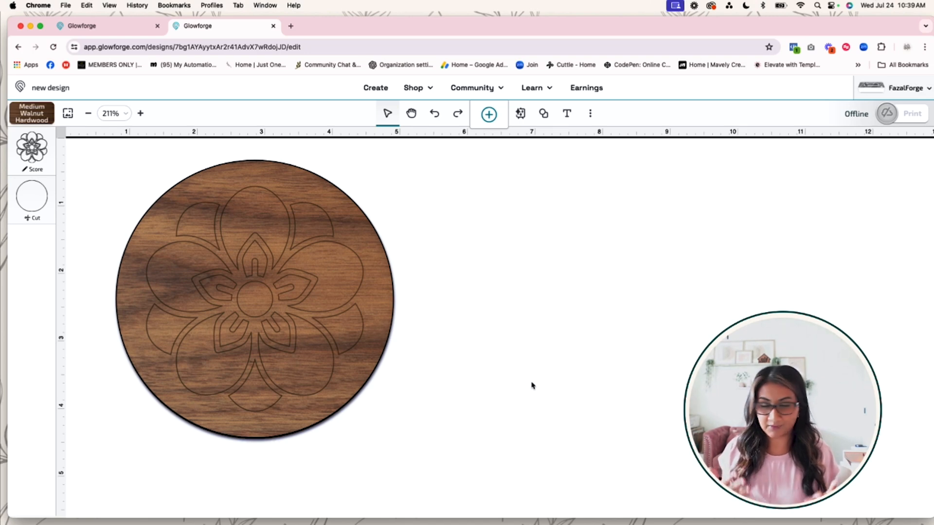
mouse_move(769, 246)
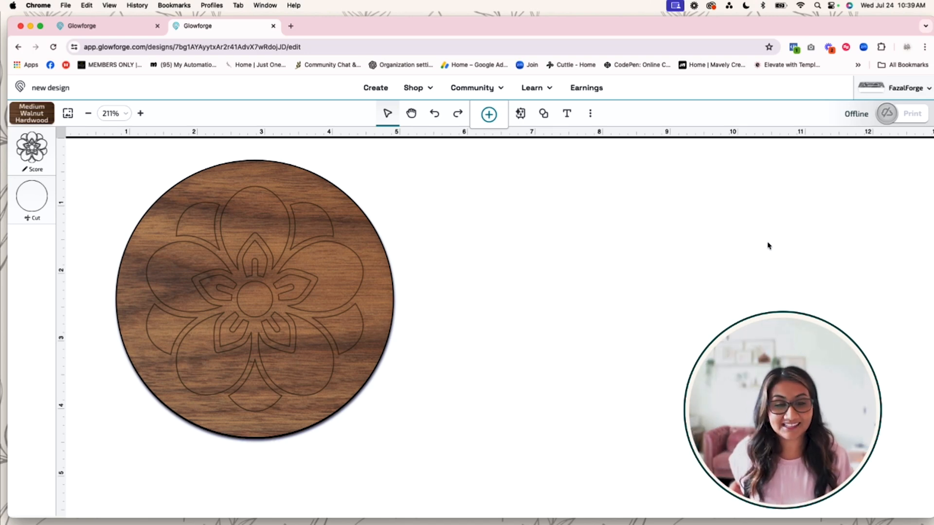